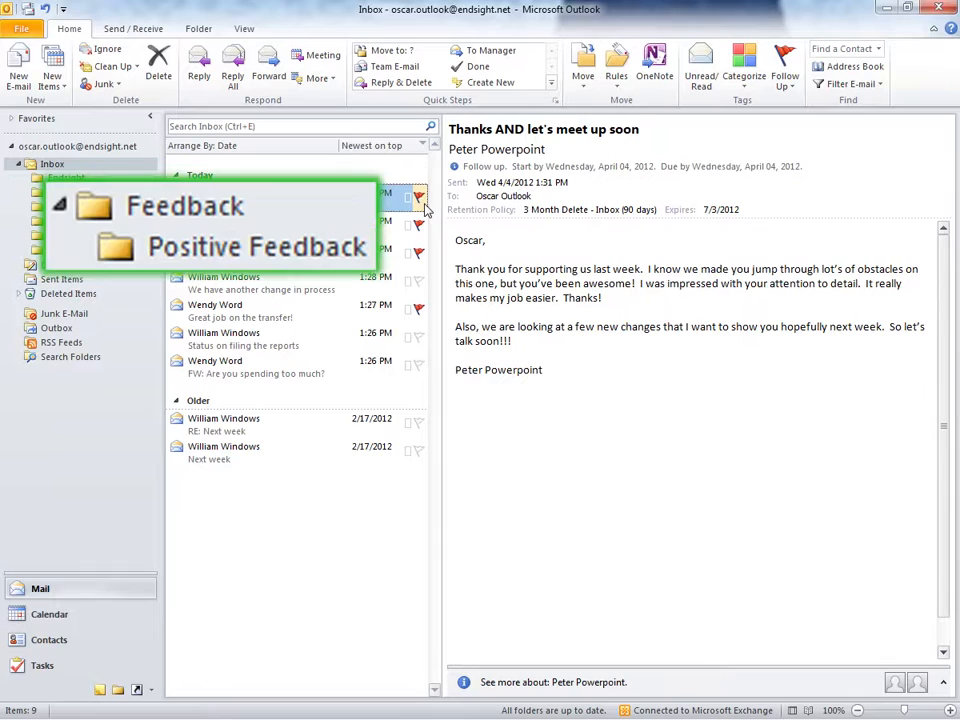
Add a new mail folder called 'Positive Feedback' inside the Feedback folder.
{"action": "right_click", "coordinate": [67, 191]}
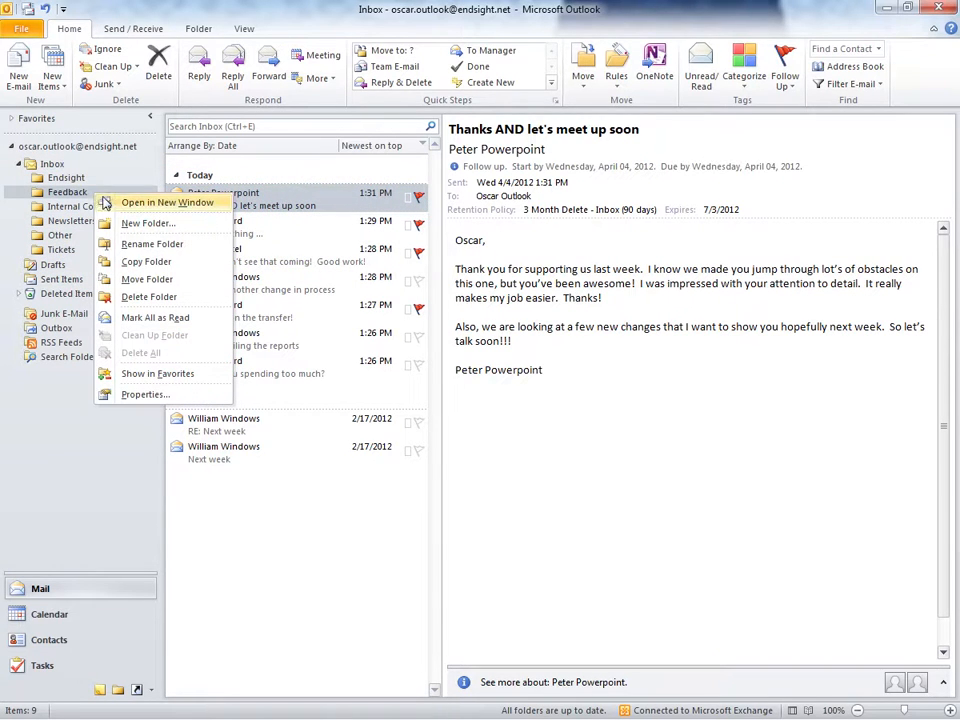
{"action": "left_click", "coordinate": [148, 223]}
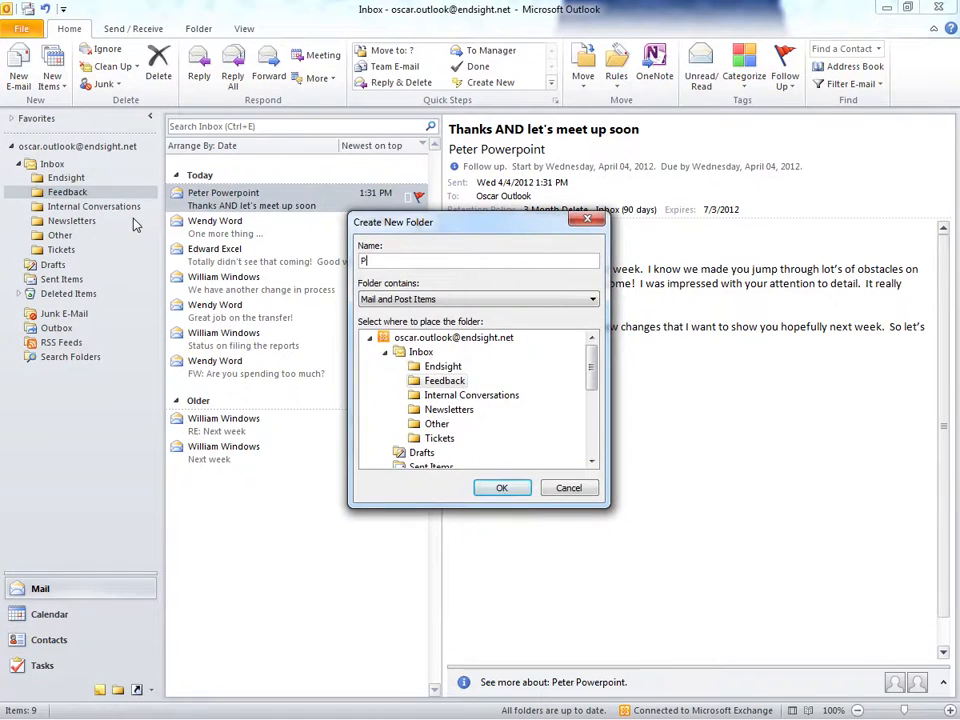
{"action": "type", "text": "ositive Feedback"}
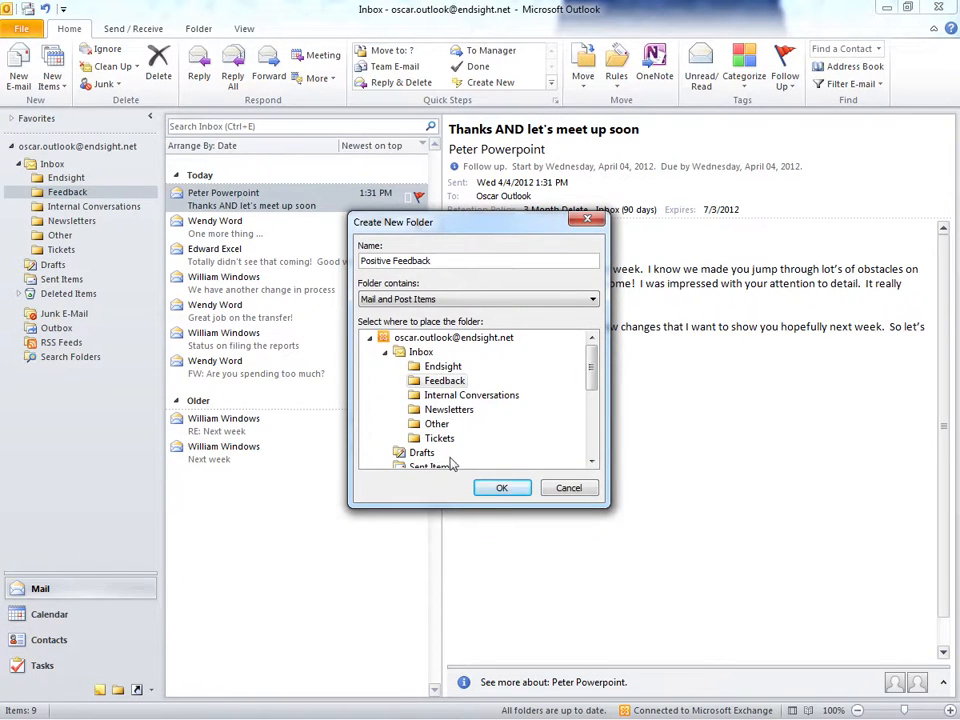
{"action": "left_click", "coordinate": [502, 487]}
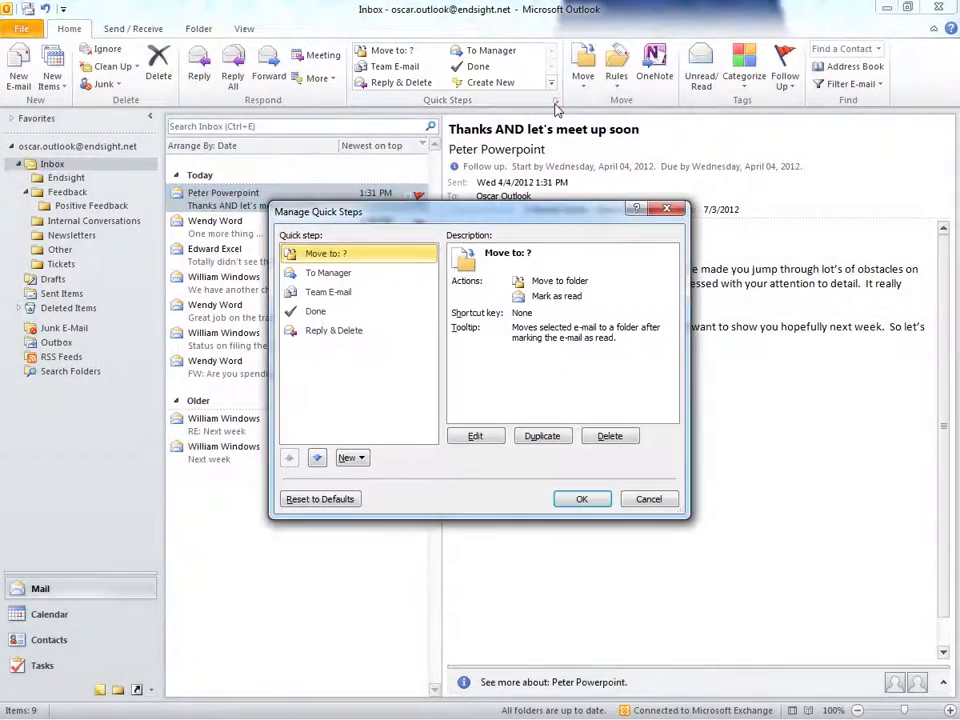
Show the list of new Quick Step types in Manage Quick Steps.
{"action": "left_click", "coordinate": [281, 507]}
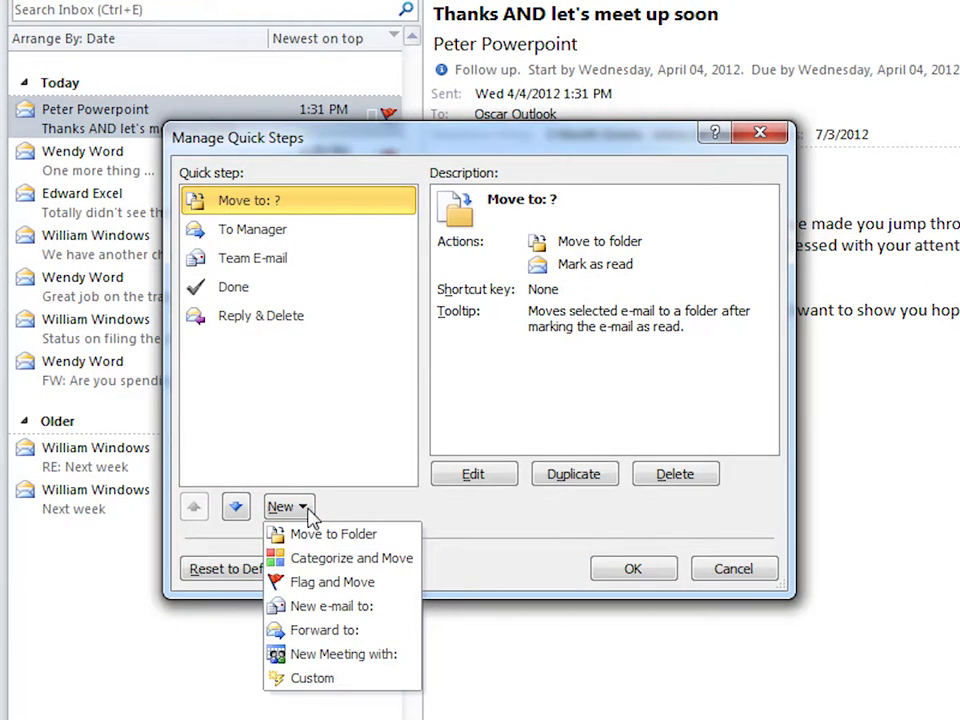
Start a custom Quick Step named 'Positive Feedback' whose first action is Forward.
{"action": "left_click", "coordinate": [311, 678]}
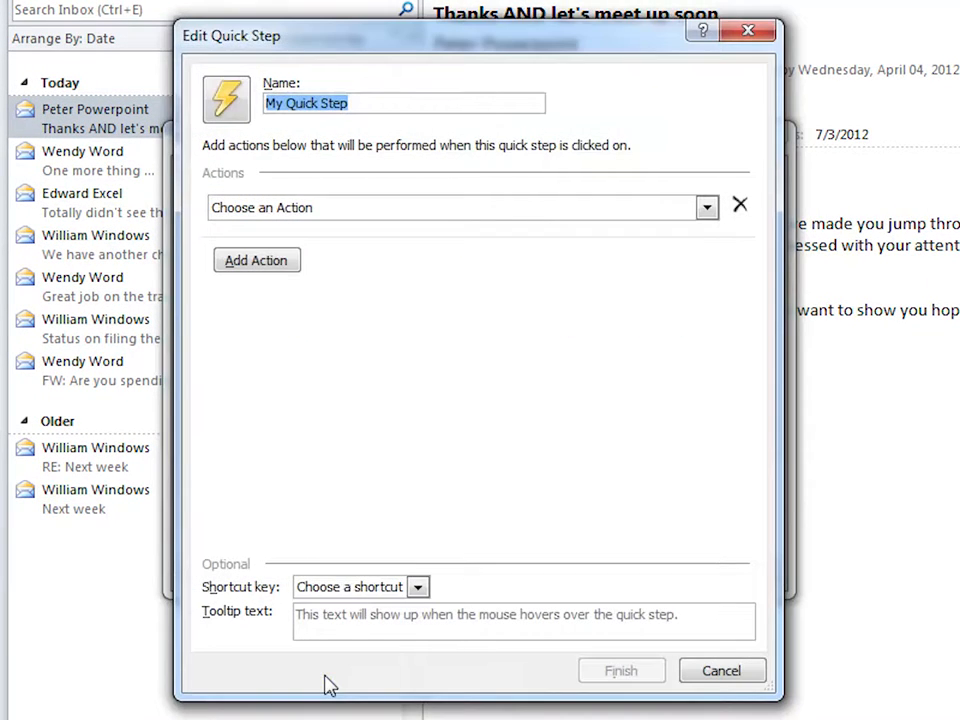
{"action": "type", "text": "Positive Feedback"}
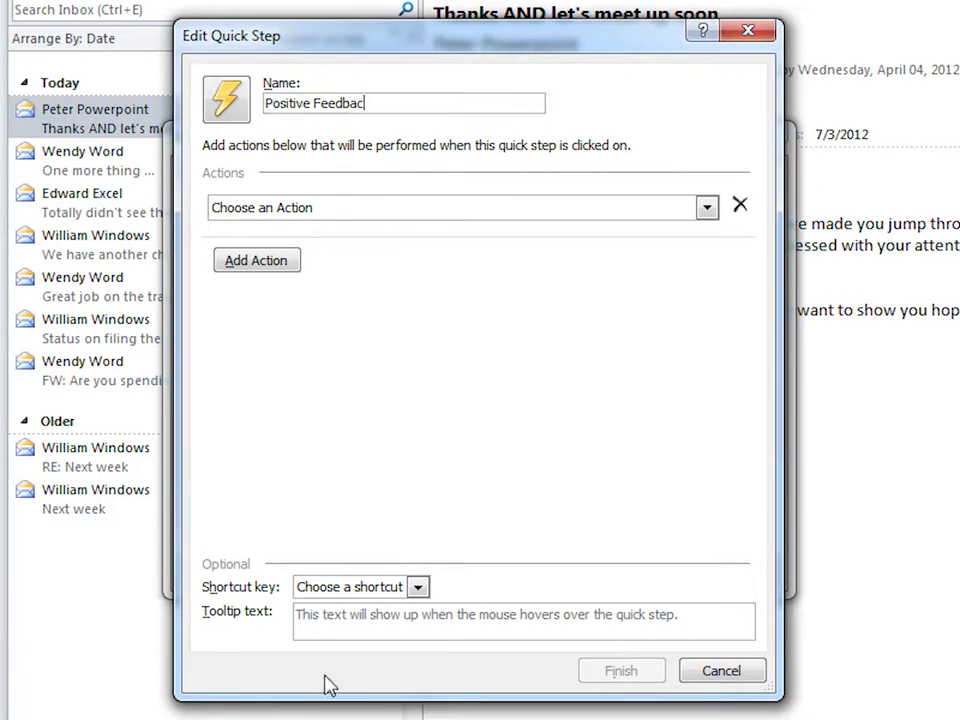
{"action": "left_click", "coordinate": [707, 207]}
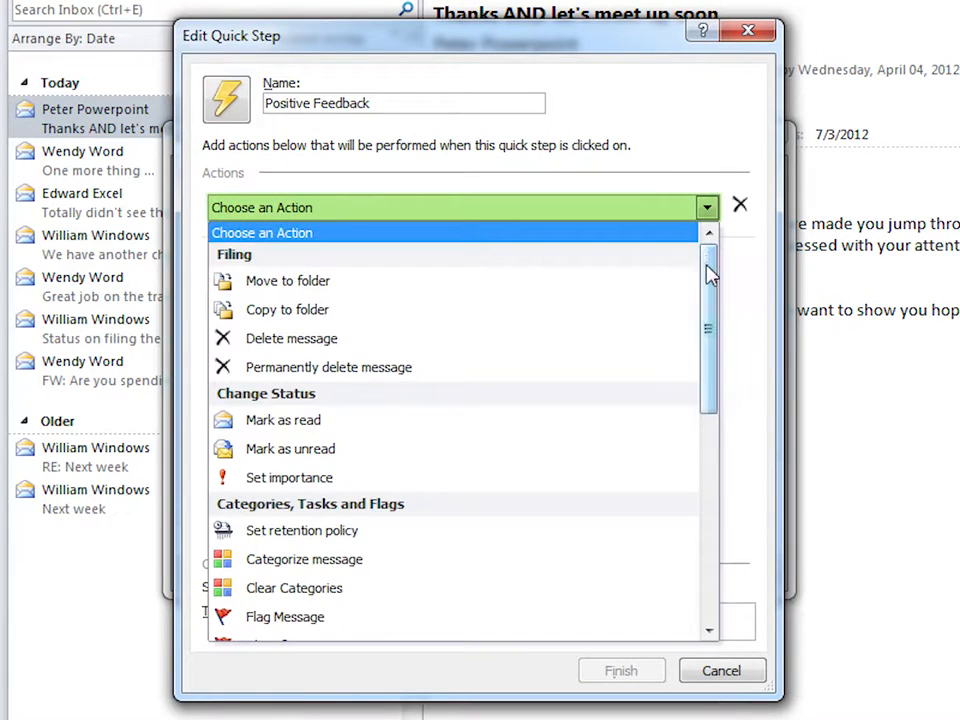
{"action": "scroll", "scroll_direction": "down", "scroll_amount": 3}
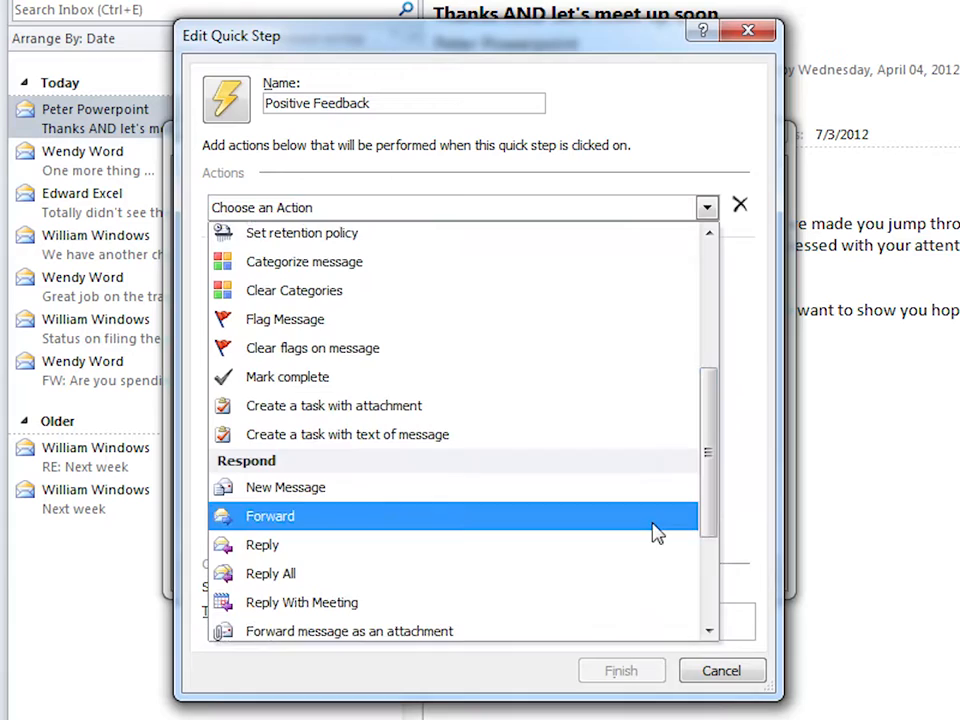
{"action": "left_click", "coordinate": [270, 515]}
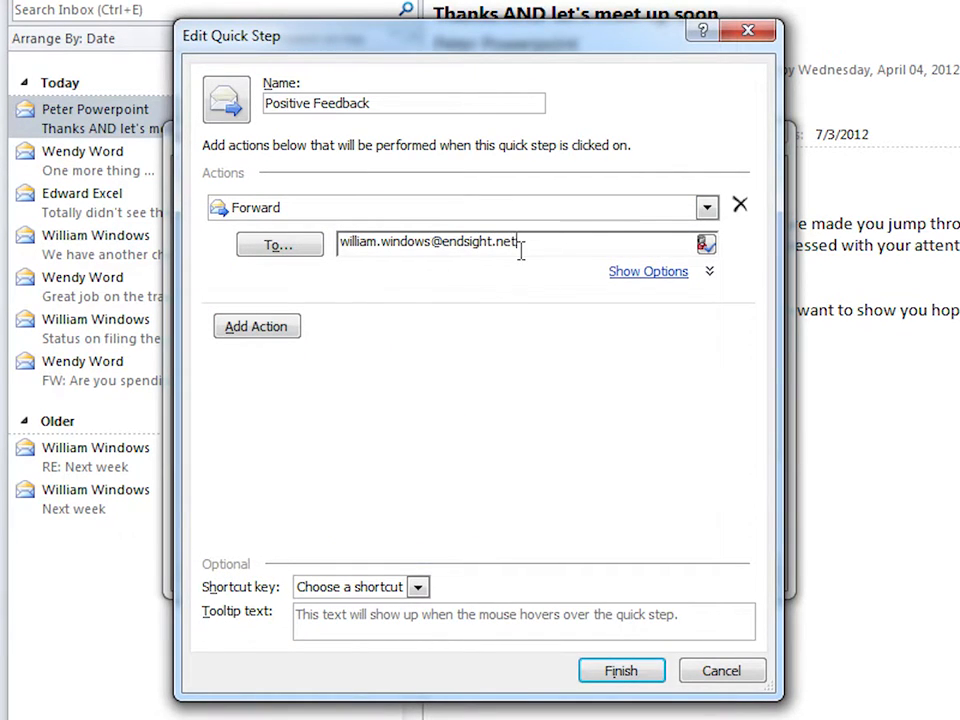
Give the forward the subject 'Some positive feedback!' and a short message note.
{"action": "left_click", "coordinate": [648, 271]}
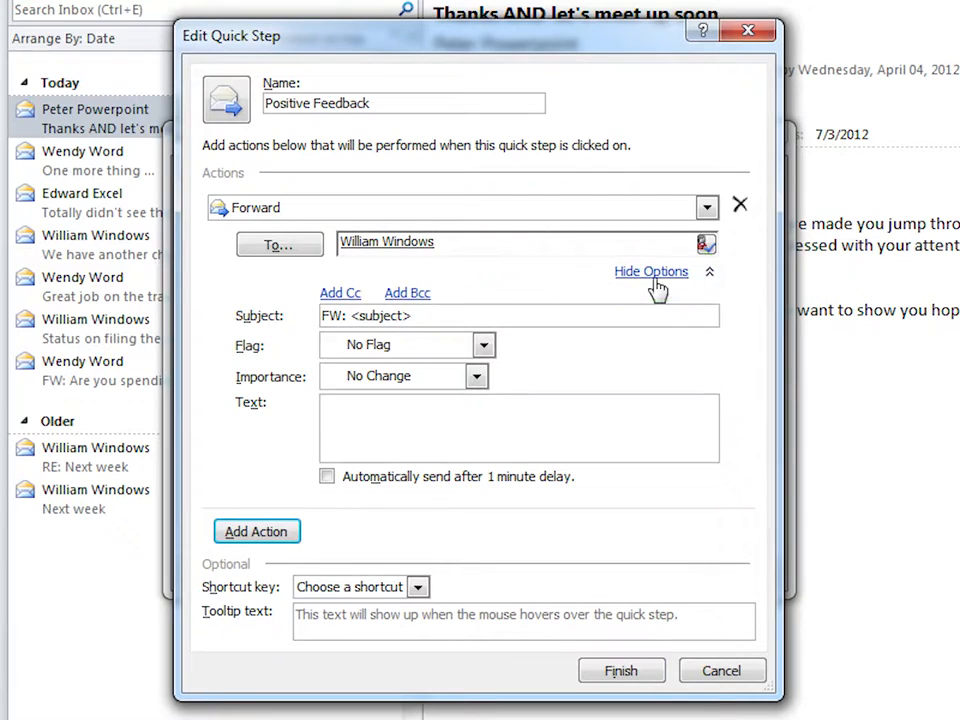
{"action": "type", "text": "Some"}
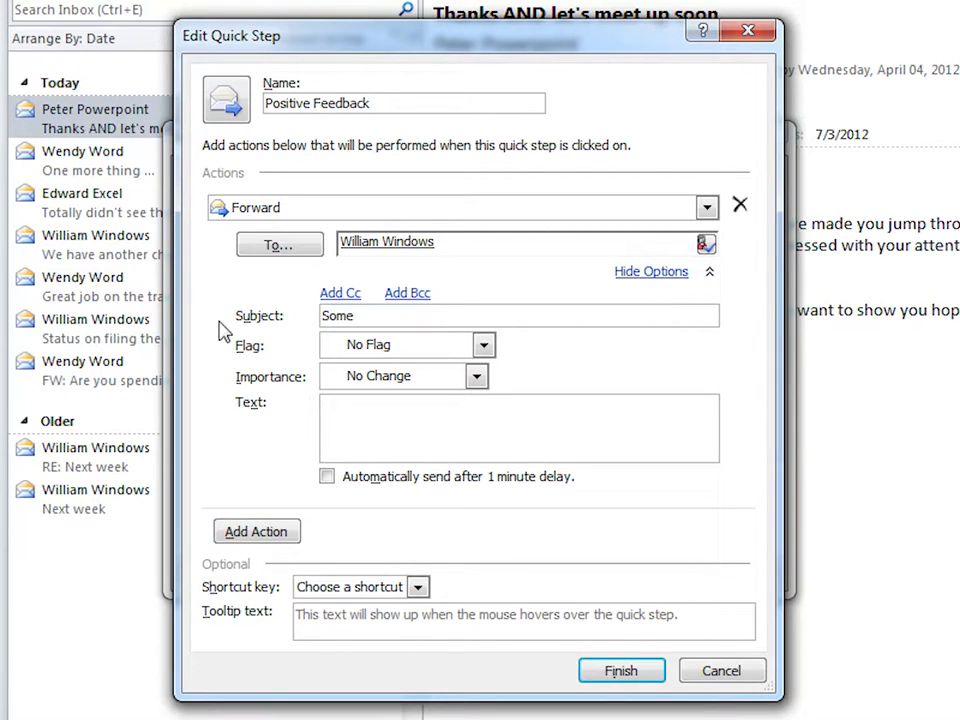
{"action": "type", "text": "positive feedback!"}
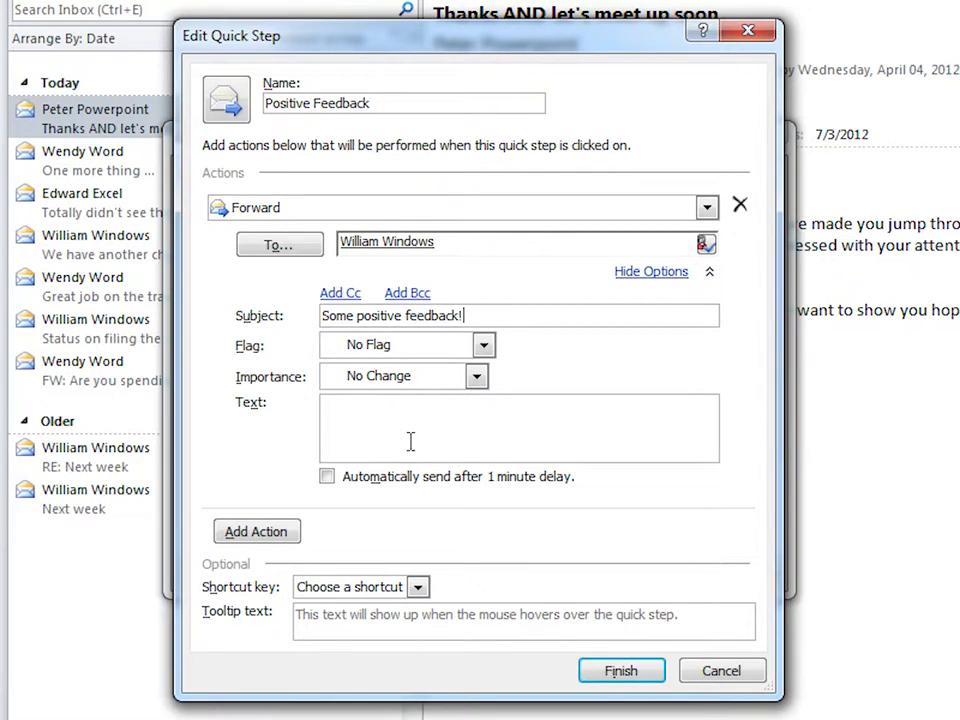
{"action": "type", "text": "Here's some positive feedback we received. - O"}
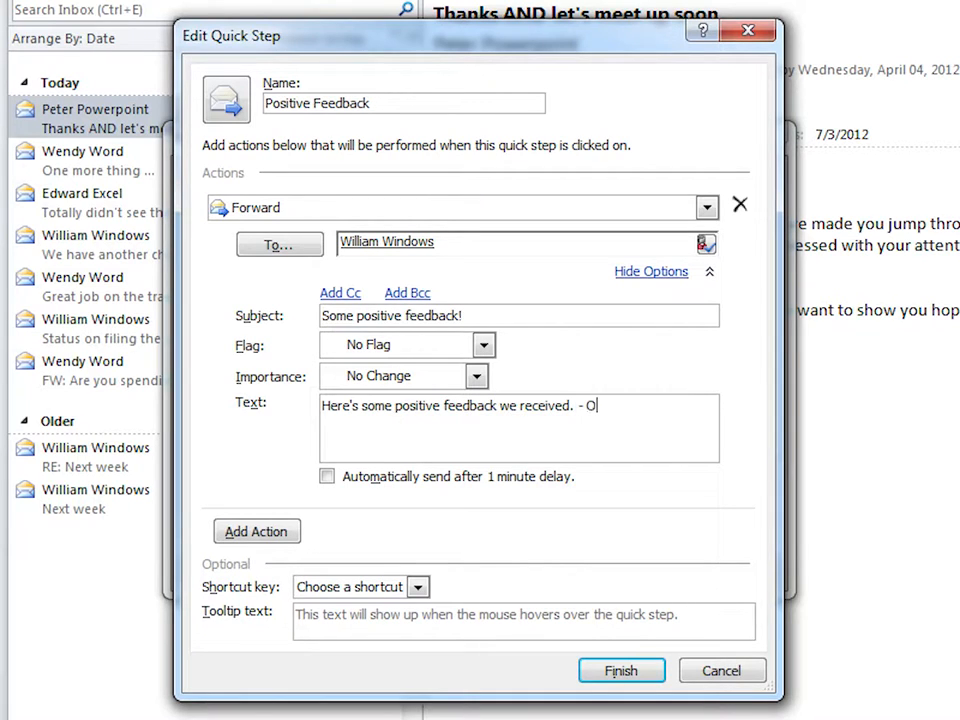
{"action": "left_click", "coordinate": [651, 271]}
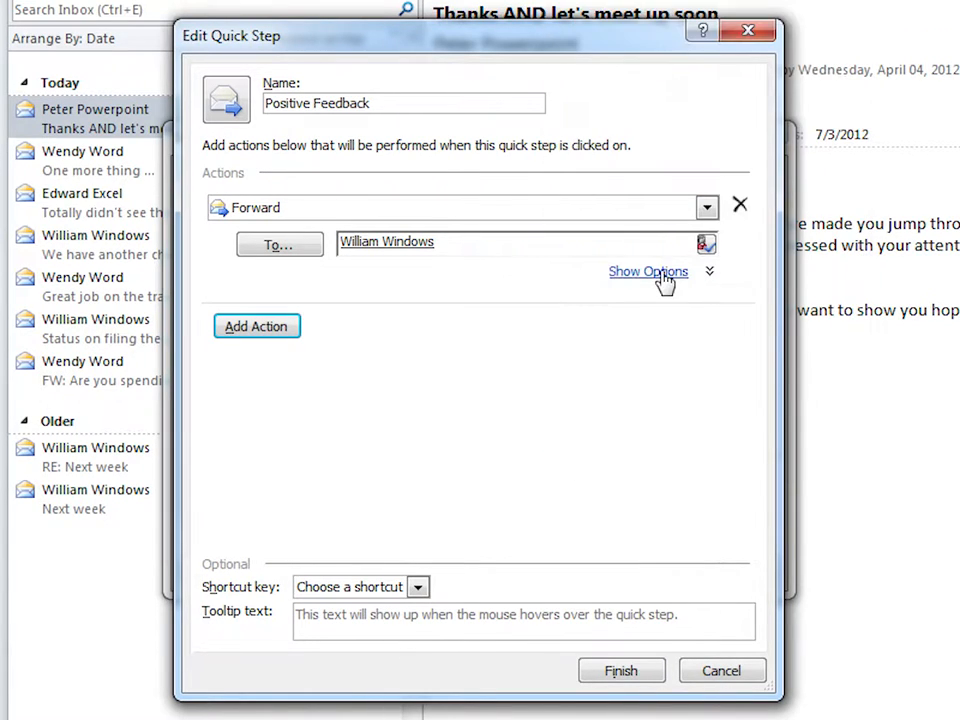
Add a Reply action: 'I really appreciate your feedback! Let me know if there is anything else I can do.'.
{"action": "left_click", "coordinate": [256, 326]}
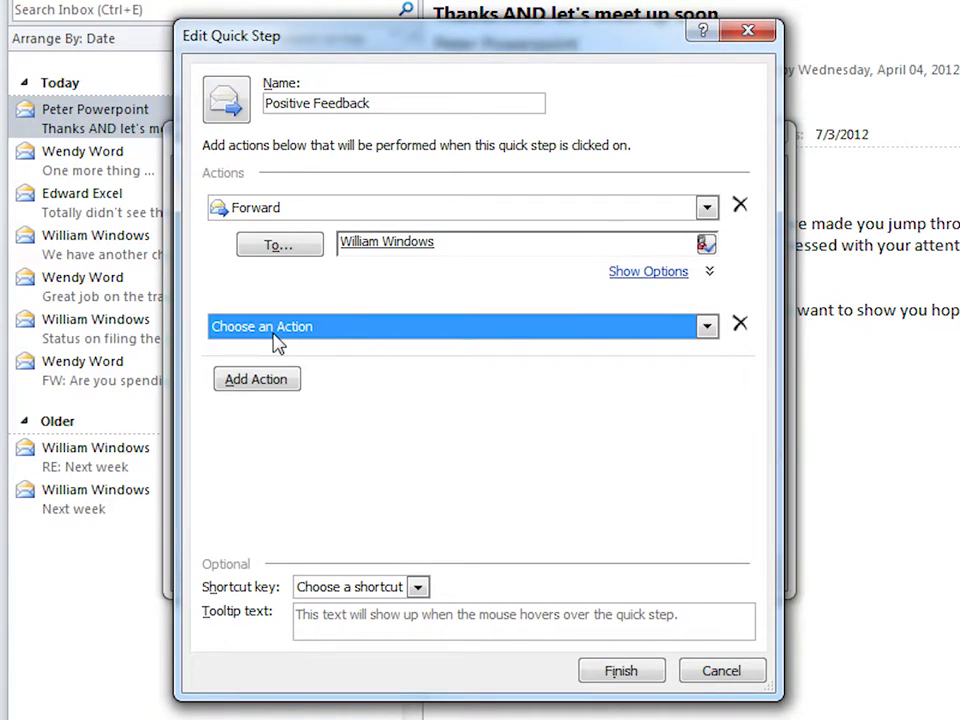
{"action": "left_click", "coordinate": [707, 326]}
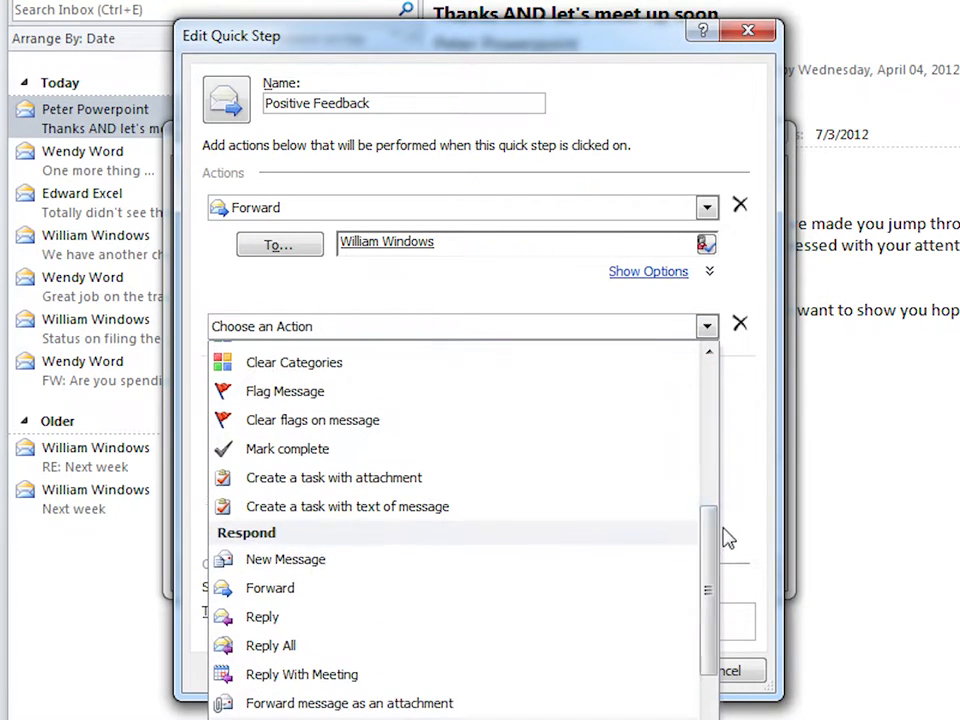
{"action": "left_click", "coordinate": [262, 616]}
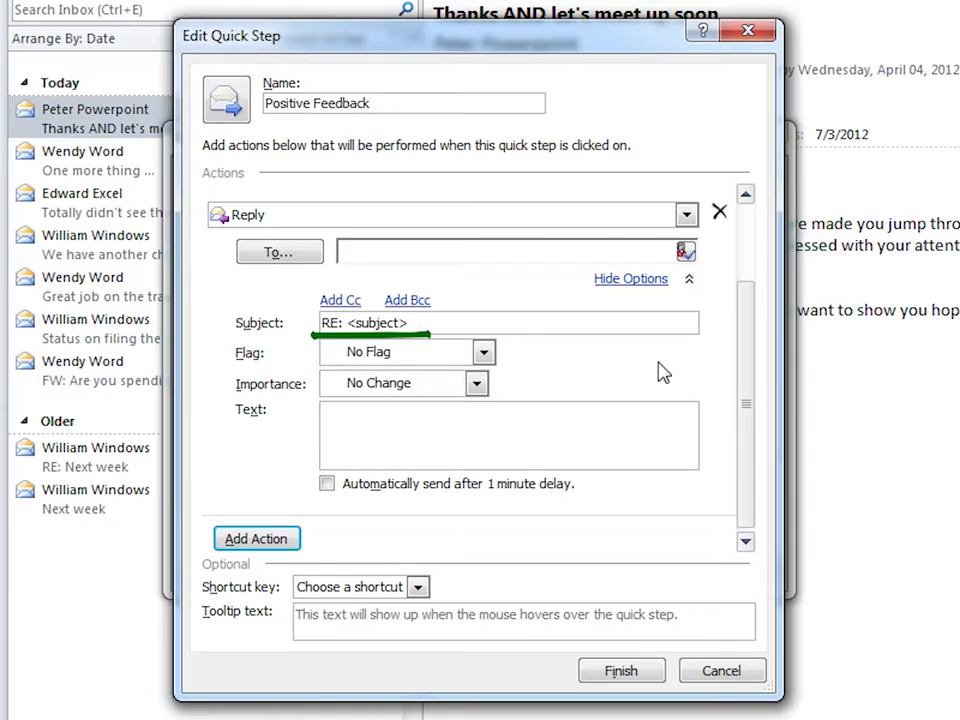
{"action": "mouse_move", "coordinate": [644, 435]}
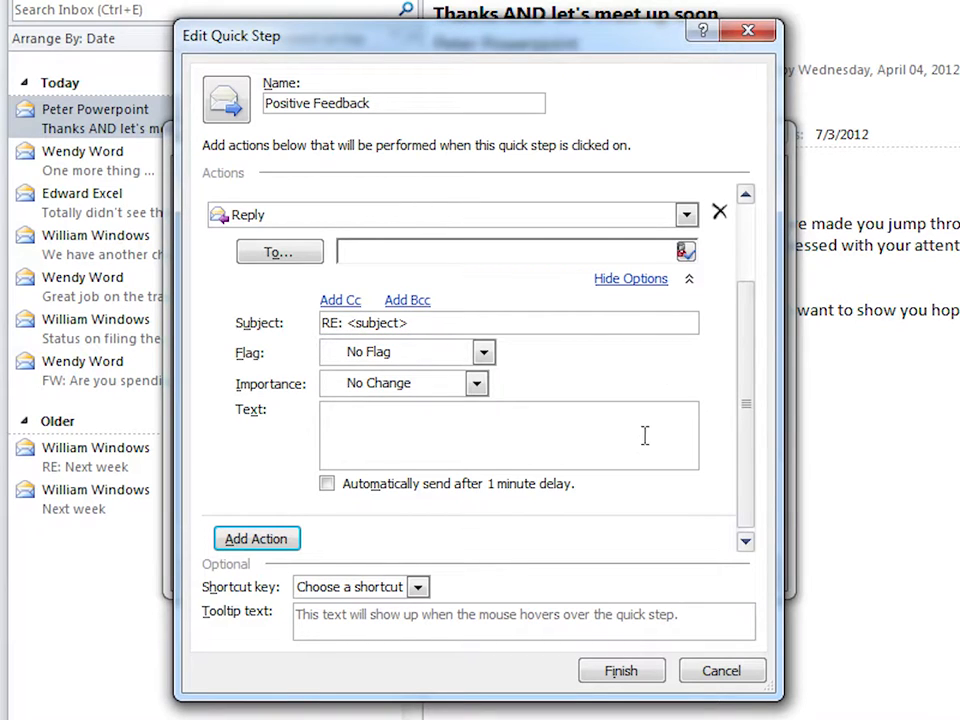
{"action": "type", "text": "I really appreciate your feedback! L"}
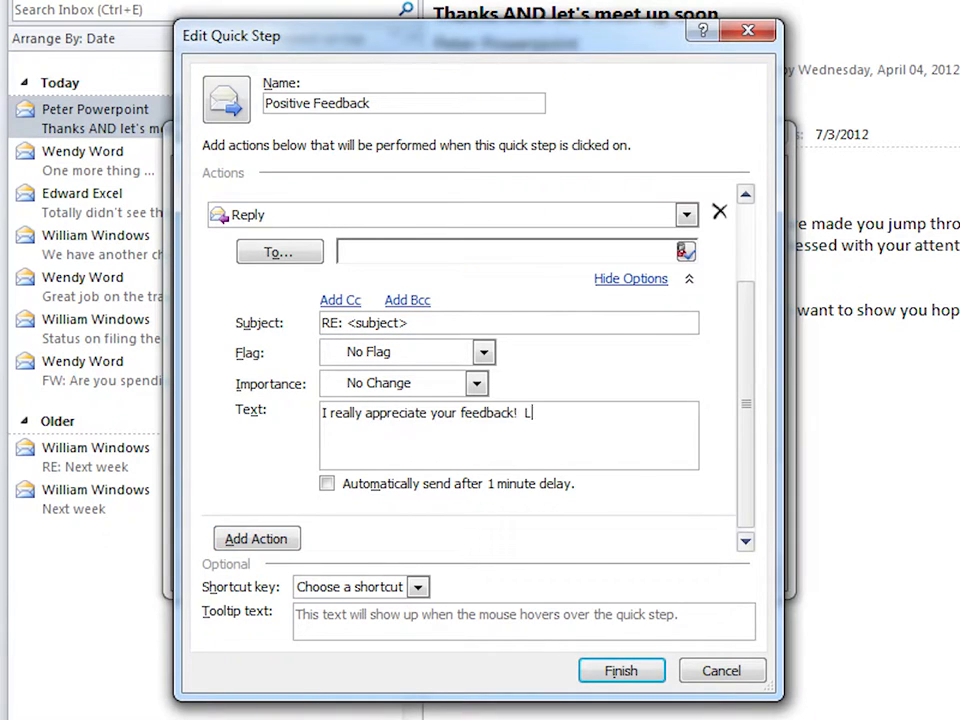
{"action": "type", "text": "Let me know if there is anything else I can do."}
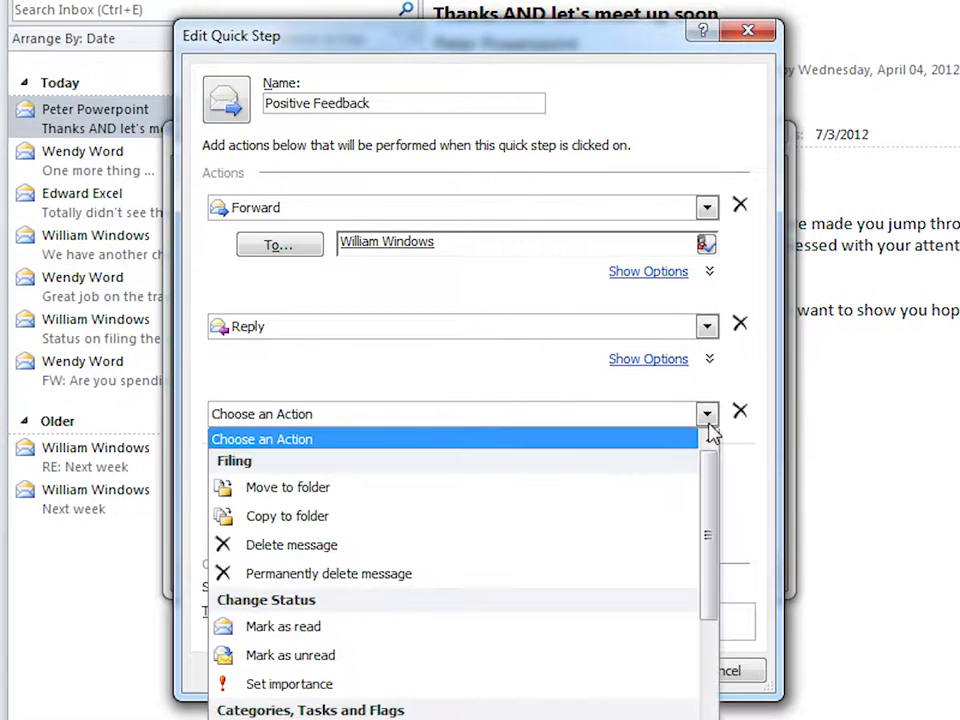
Add Move to folder and Mark complete actions, then finish the Quick Step.
{"action": "left_click", "coordinate": [287, 487]}
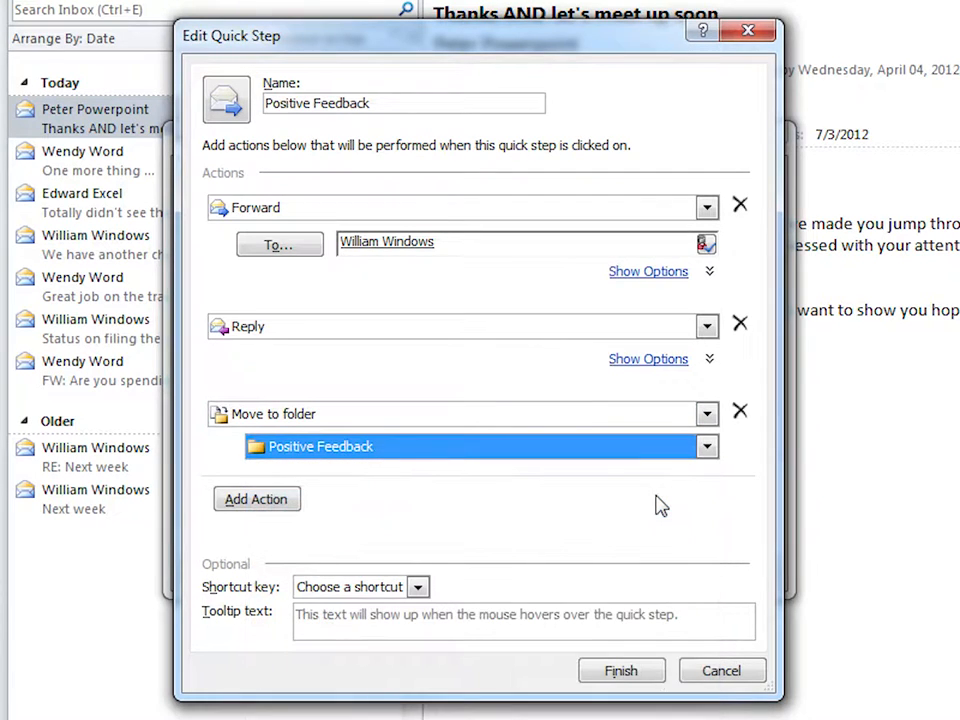
{"action": "mouse_move", "coordinate": [538, 512]}
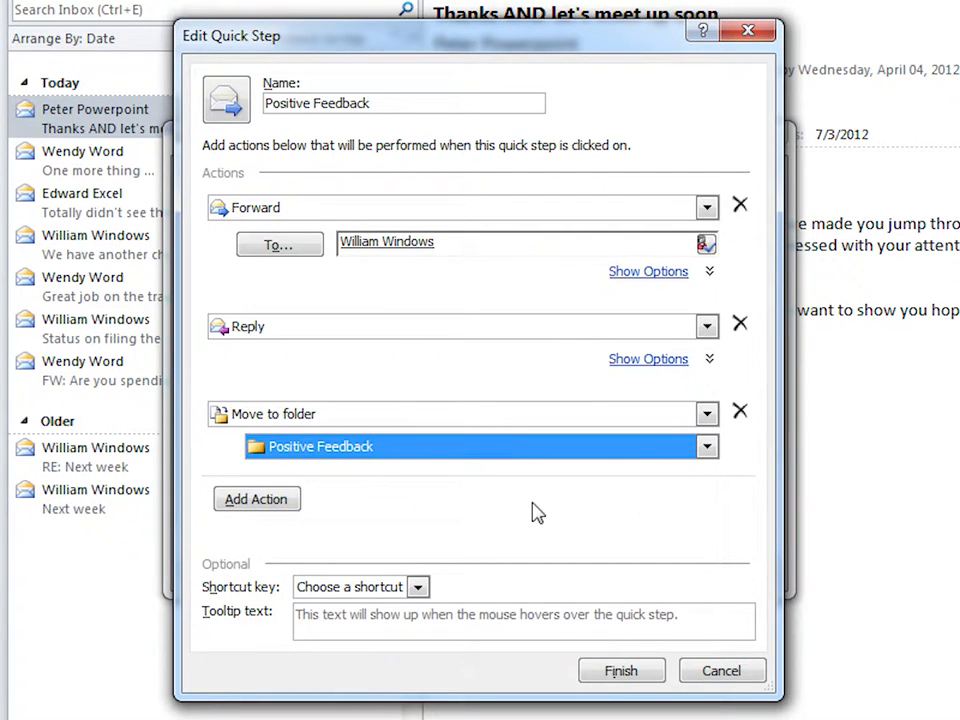
{"action": "left_click", "coordinate": [687, 480]}
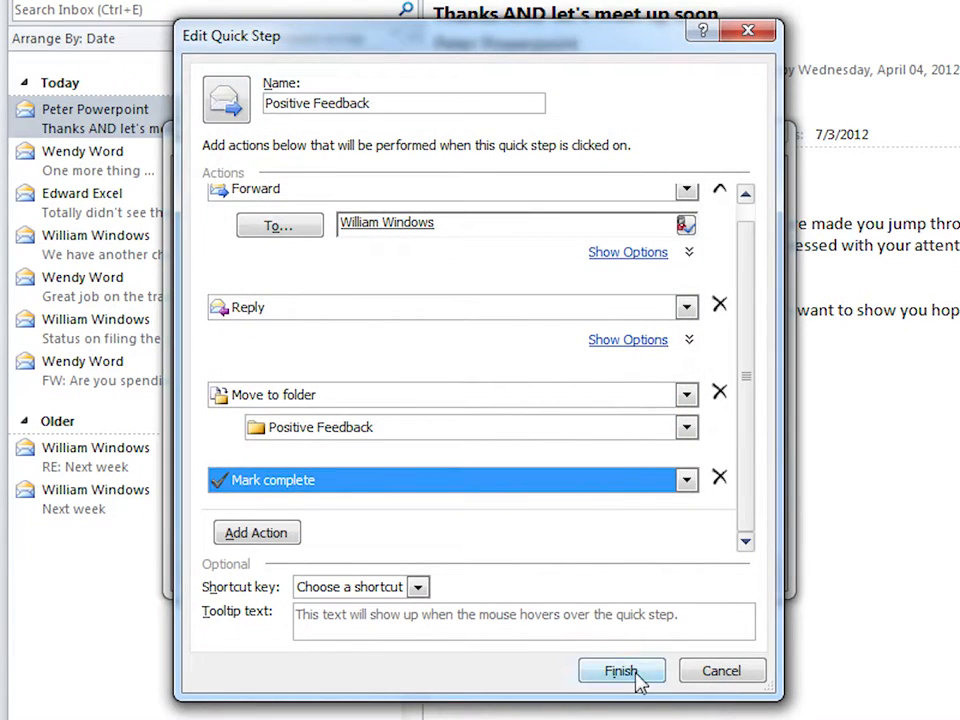
{"action": "left_click", "coordinate": [620, 671]}
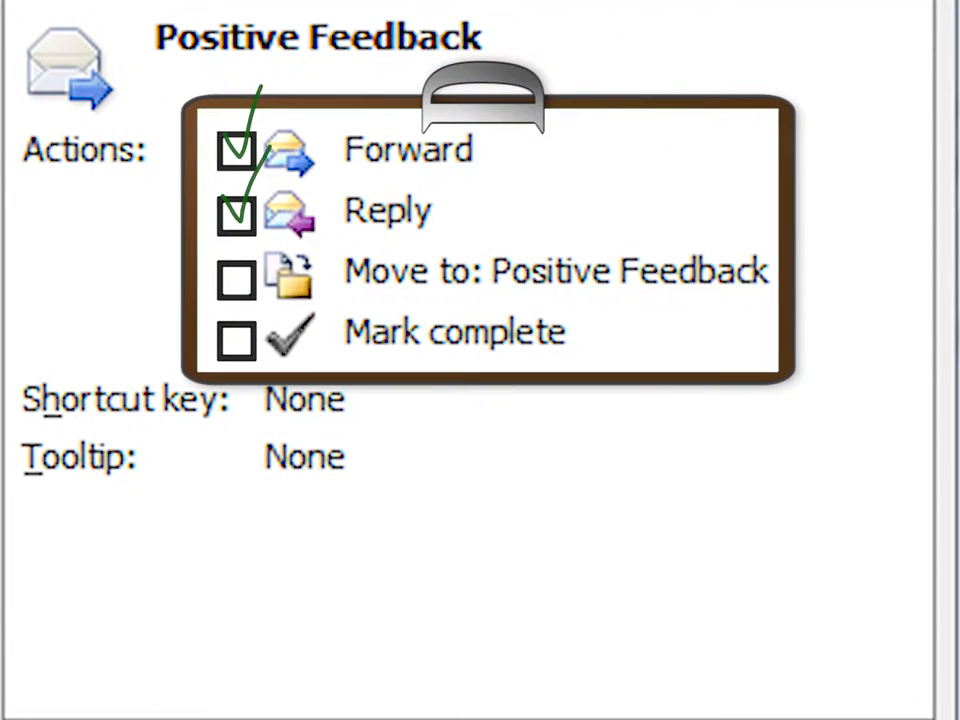
Review the Positive Feedback entry and confirm Manage Quick Steps with OK.
{"action": "left_click", "coordinate": [236, 270]}
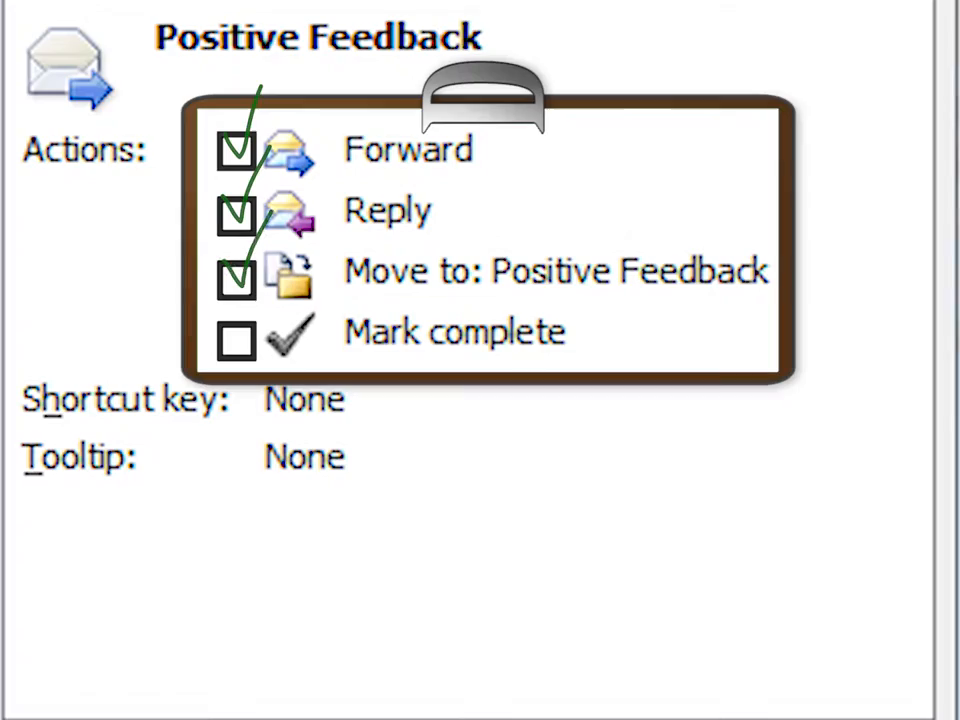
{"action": "left_click", "coordinate": [236, 338]}
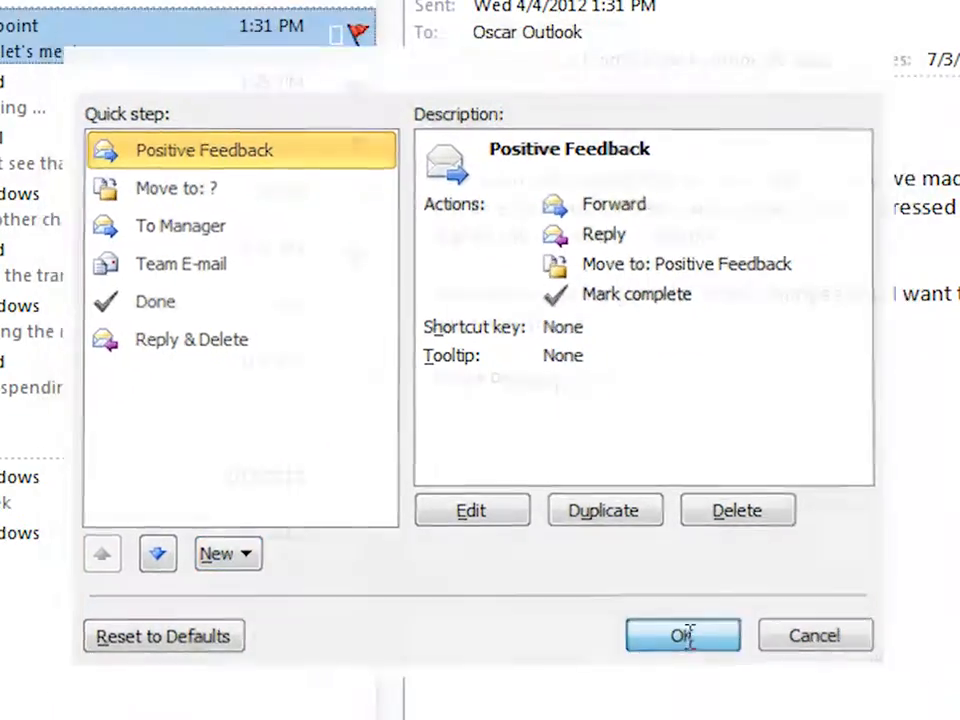
{"action": "left_click", "coordinate": [683, 635]}
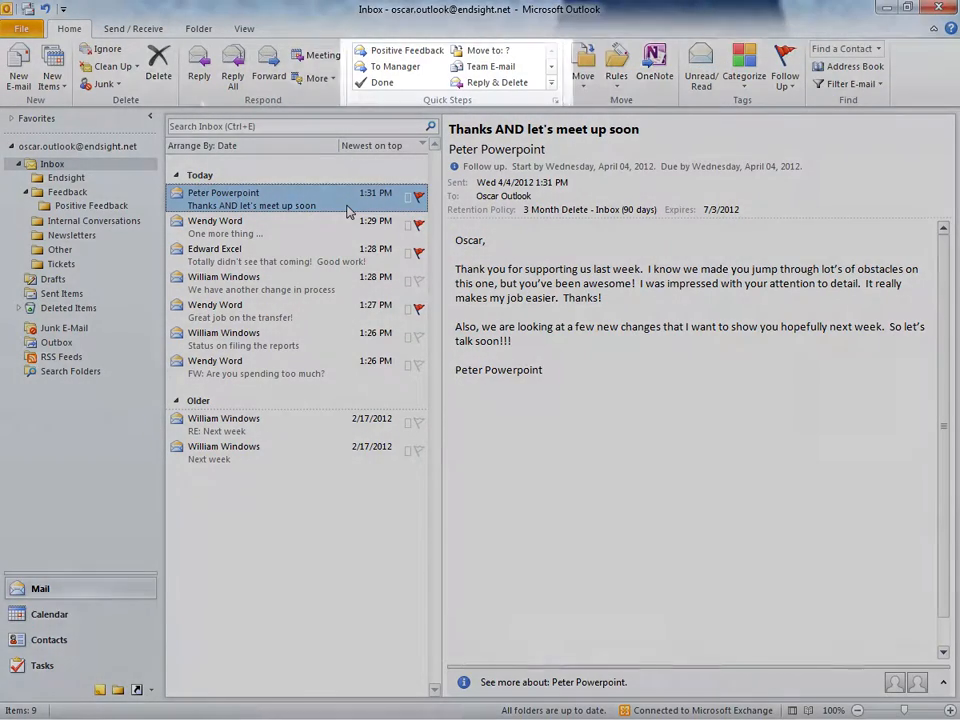
Run Positive Feedback, reply 'Yes, let's meet. I'll call you later today.', then view the folder.
{"action": "left_click", "coordinate": [406, 50]}
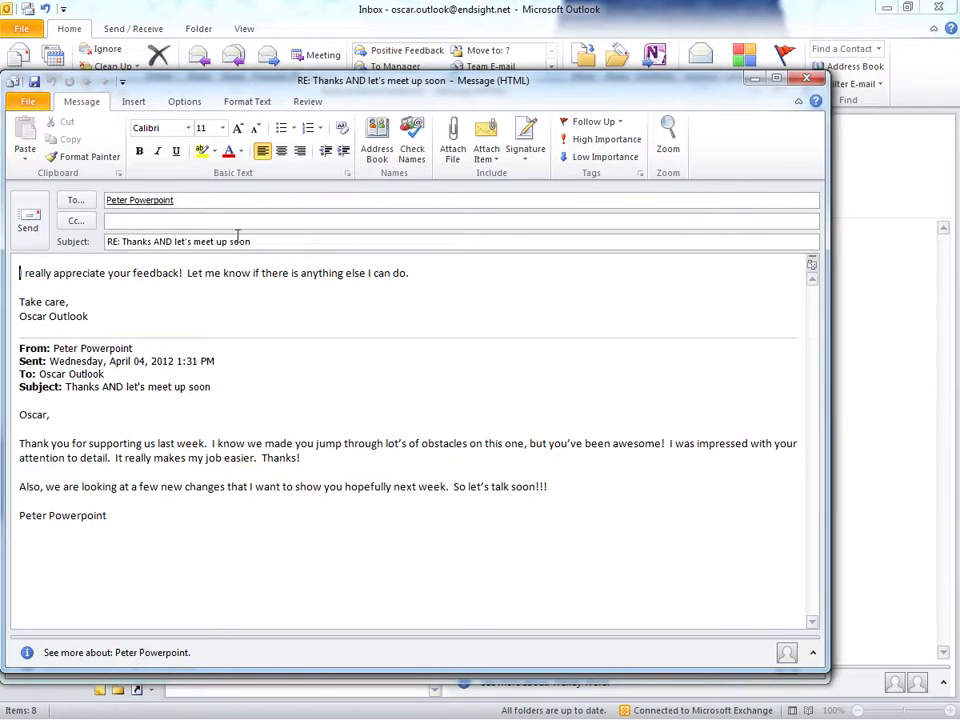
{"action": "type", "text": "Yes, let's meet"}
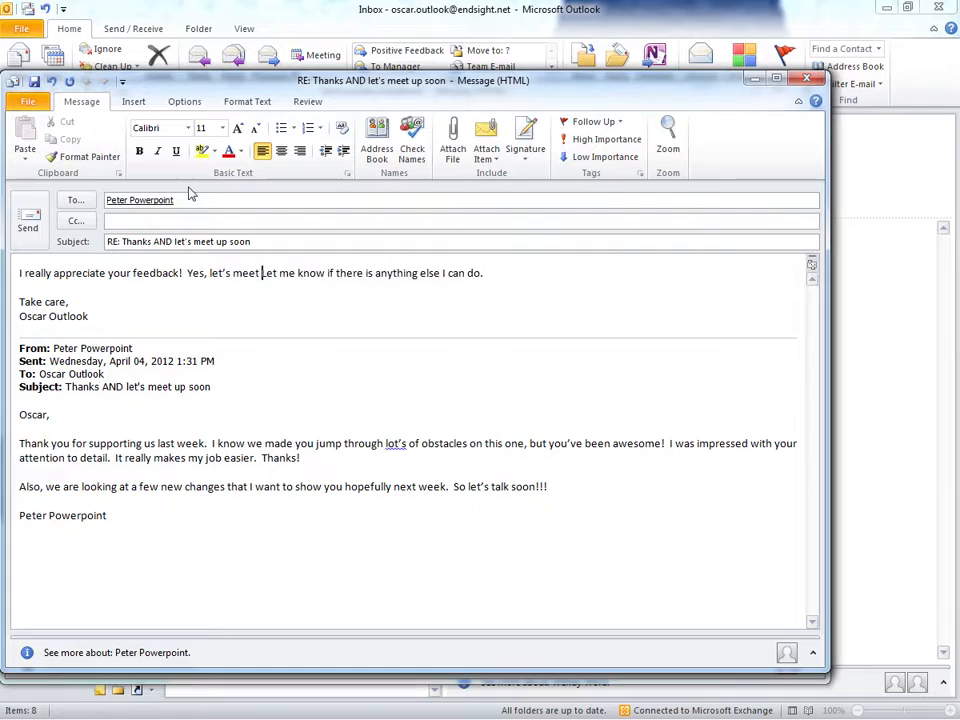
{"action": "type", "text": "I'll call you later today."}
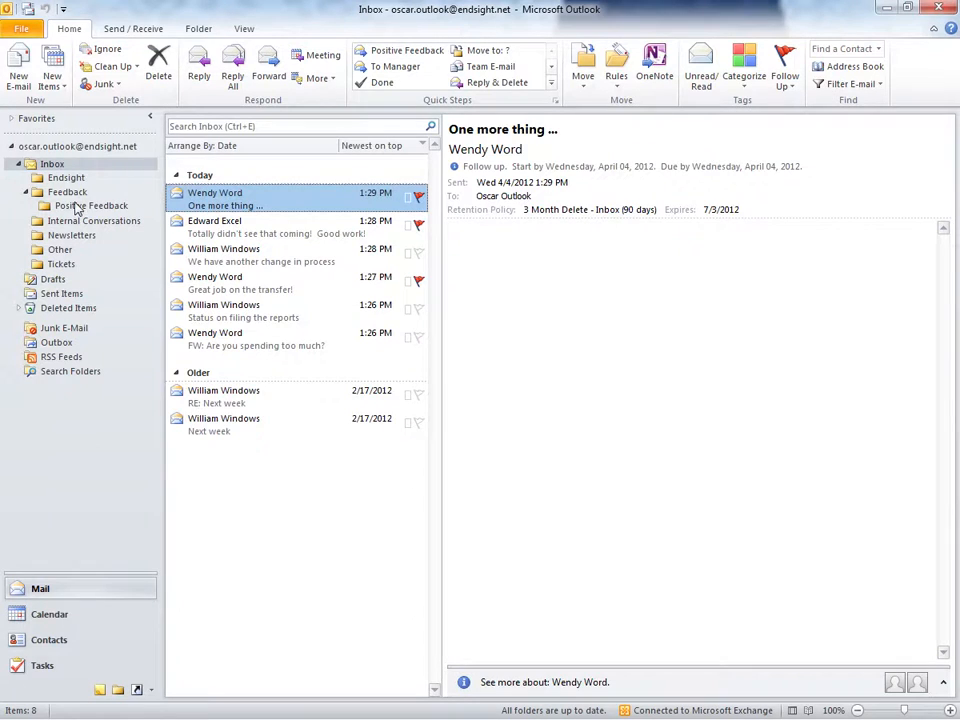
{"action": "left_click", "coordinate": [91, 205]}
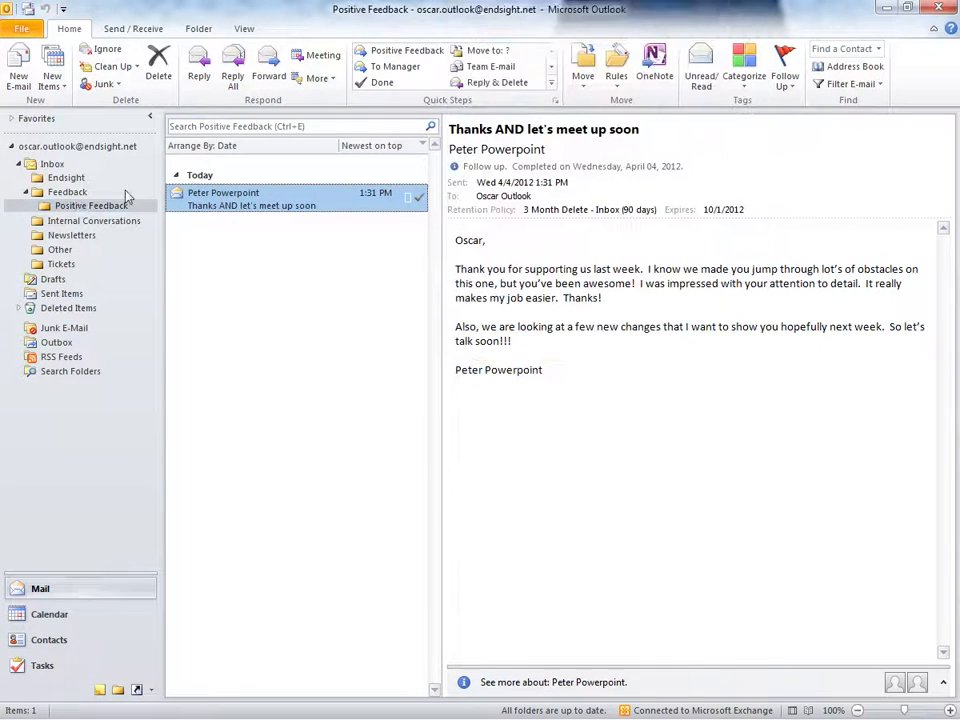
Reopen the Manage Quick Steps dialog from the Quick Steps group.
{"action": "left_click", "coordinate": [555, 98]}
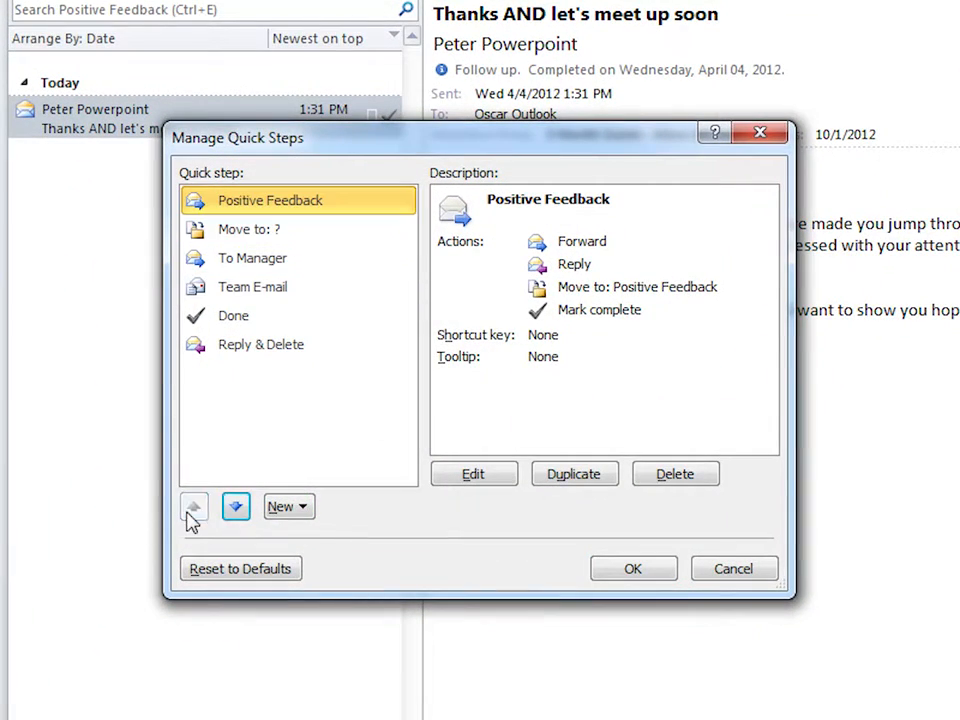
Duplicate Positive Feedback to move messages into Feedback, save it, and close the manager.
{"action": "left_click", "coordinate": [473, 473]}
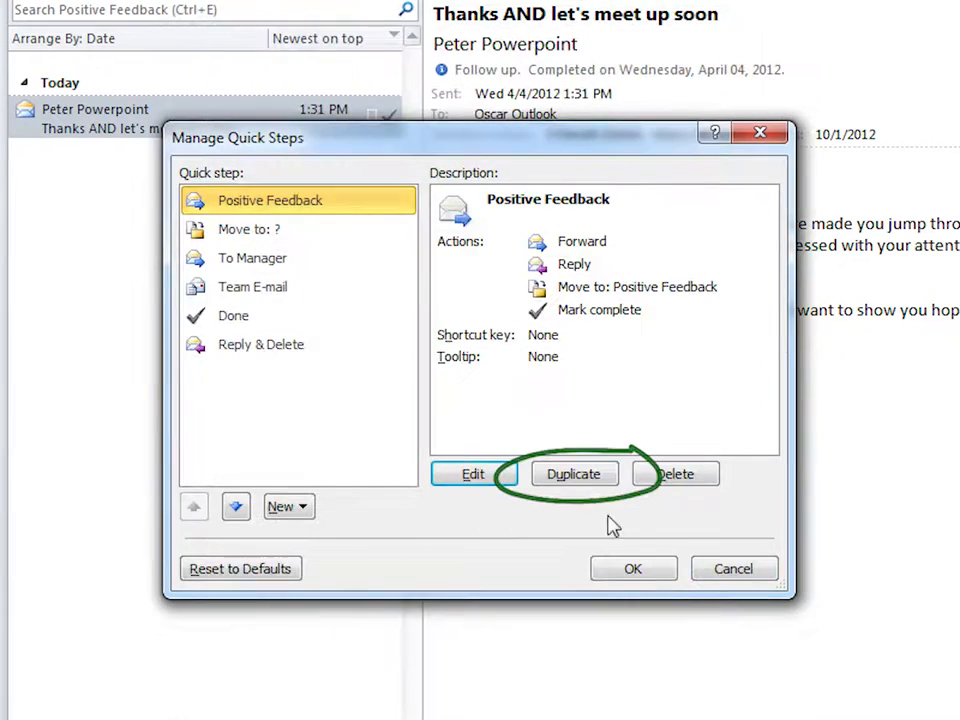
{"action": "left_click", "coordinate": [574, 473]}
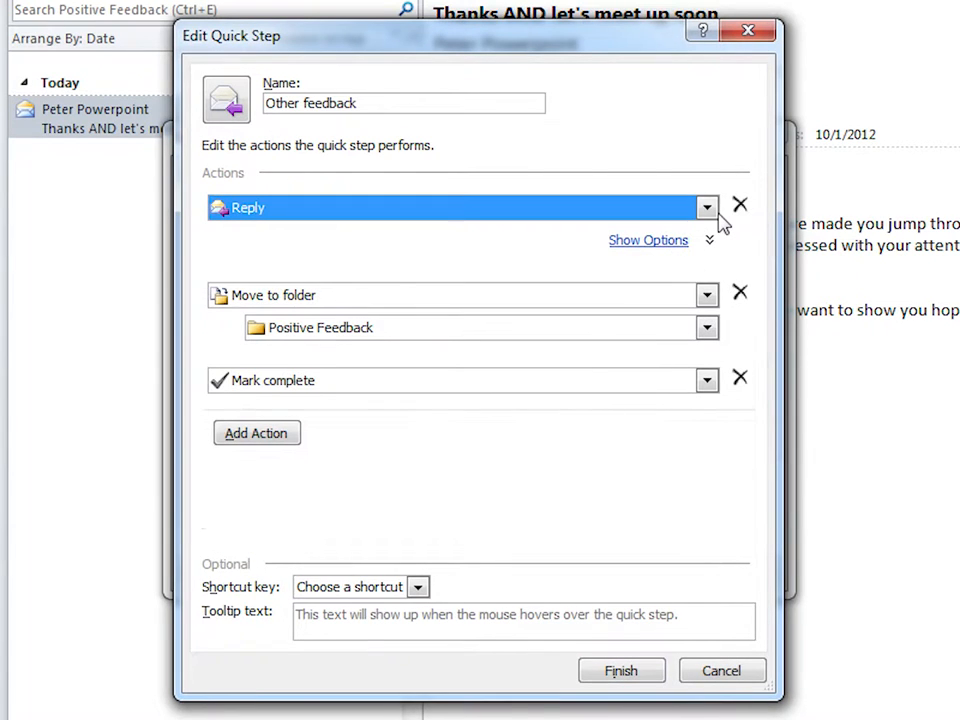
{"action": "left_click", "coordinate": [707, 327]}
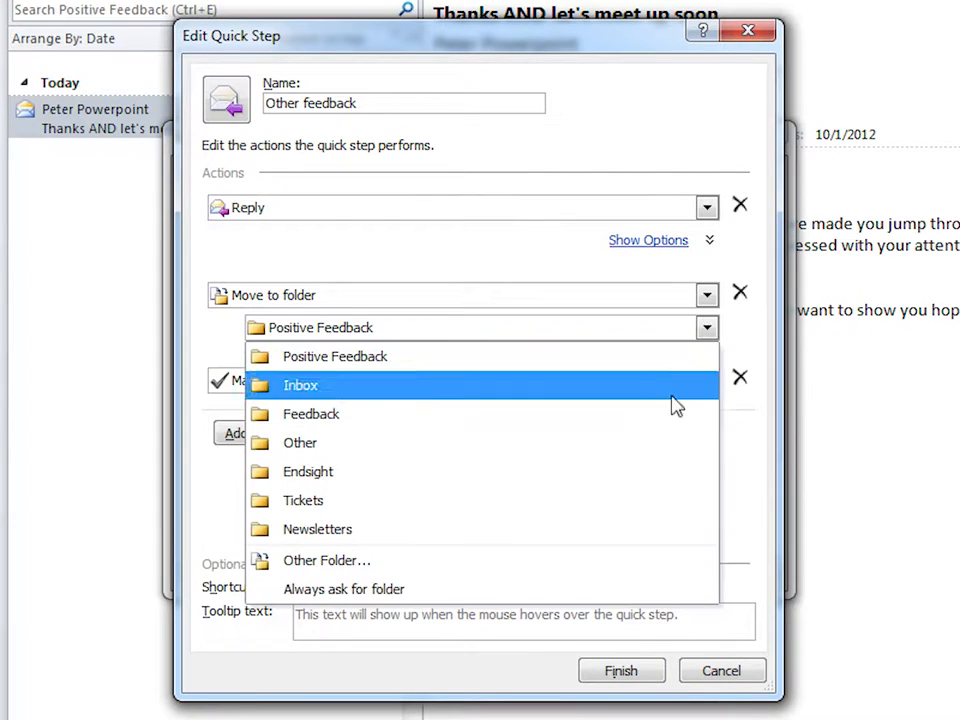
{"action": "left_click", "coordinate": [311, 413]}
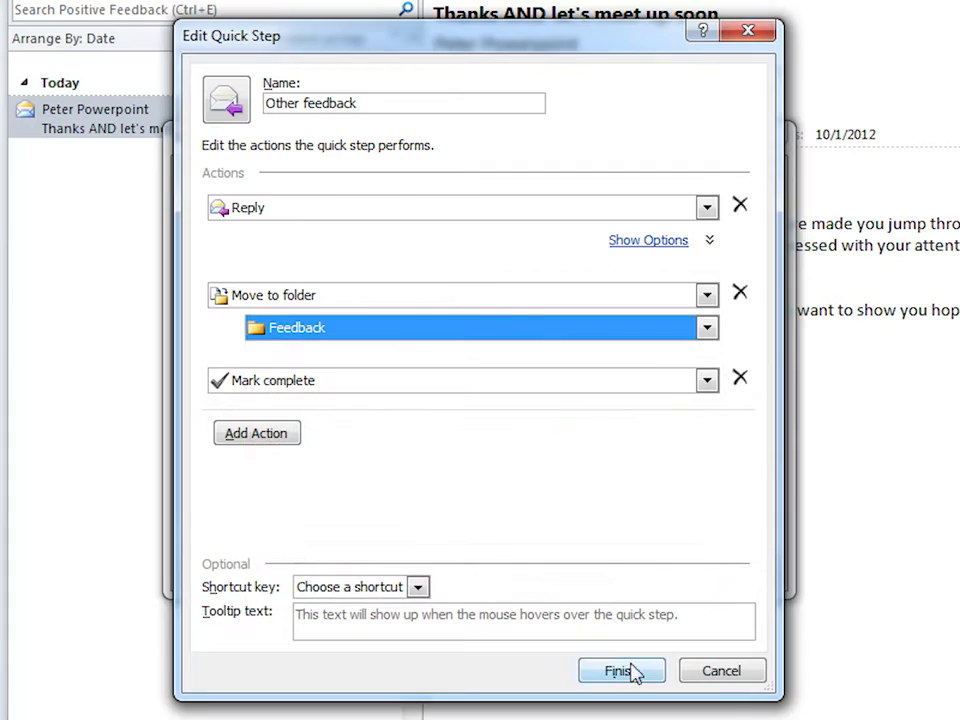
{"action": "left_click", "coordinate": [617, 671]}
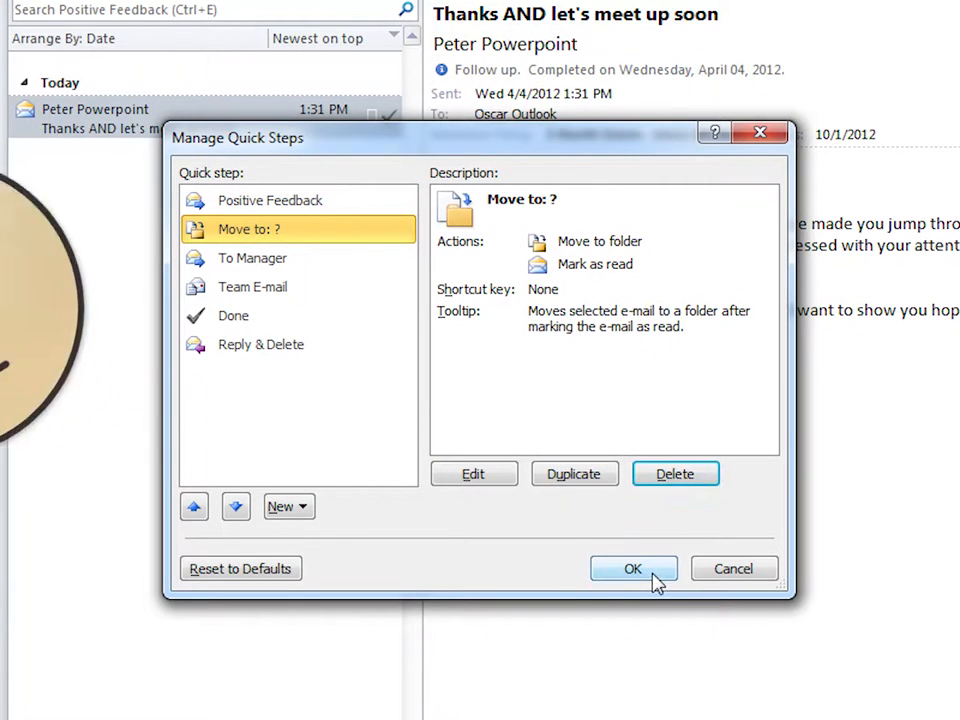
{"action": "left_click", "coordinate": [632, 568]}
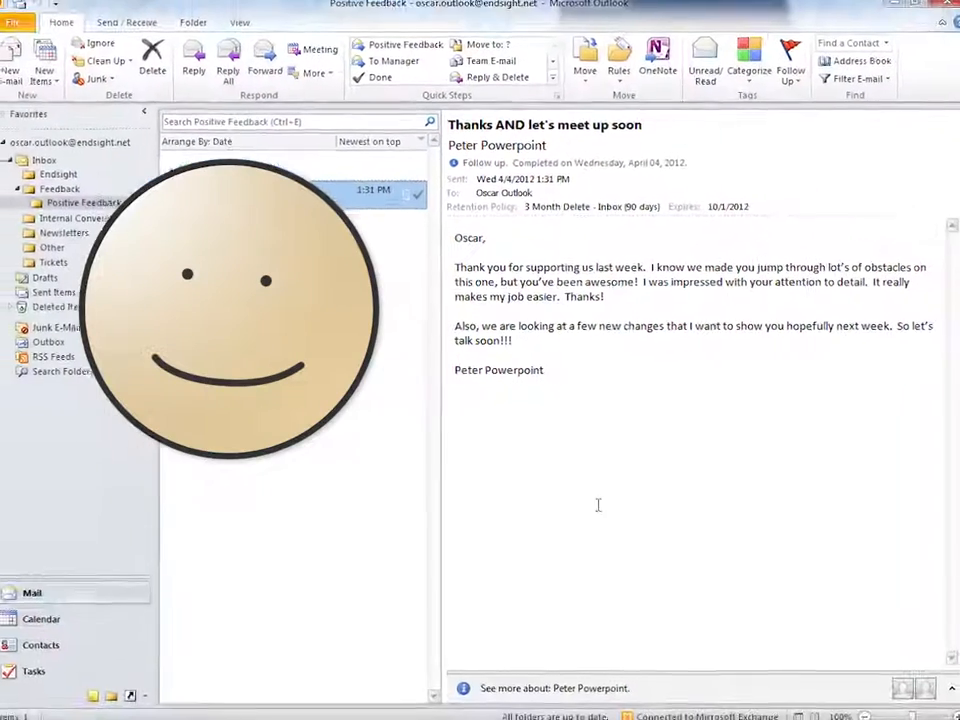